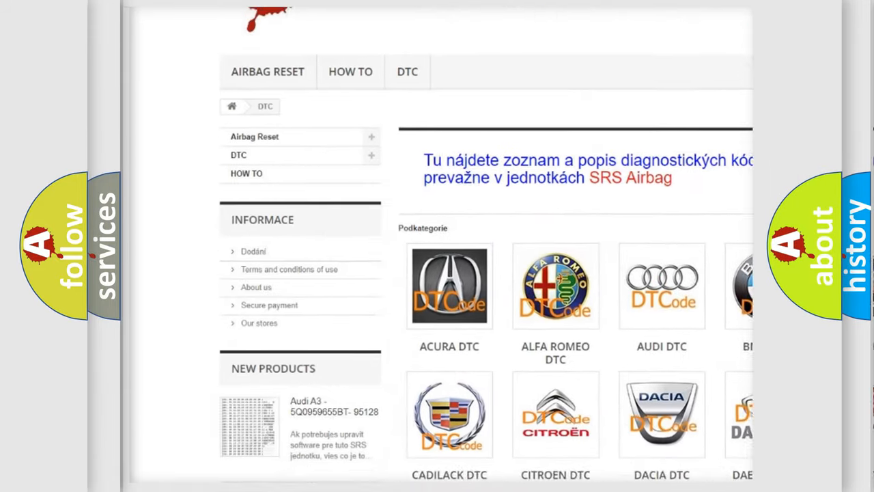
scroll("down", 3)
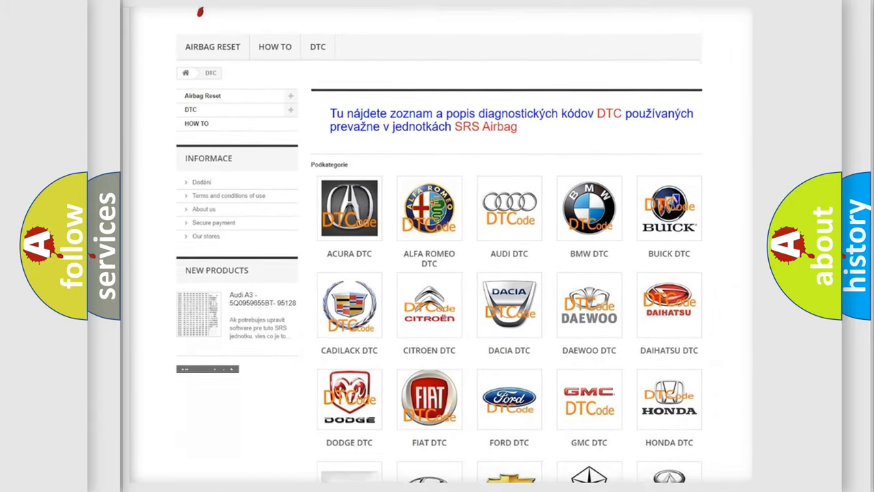
scroll("down", 3)
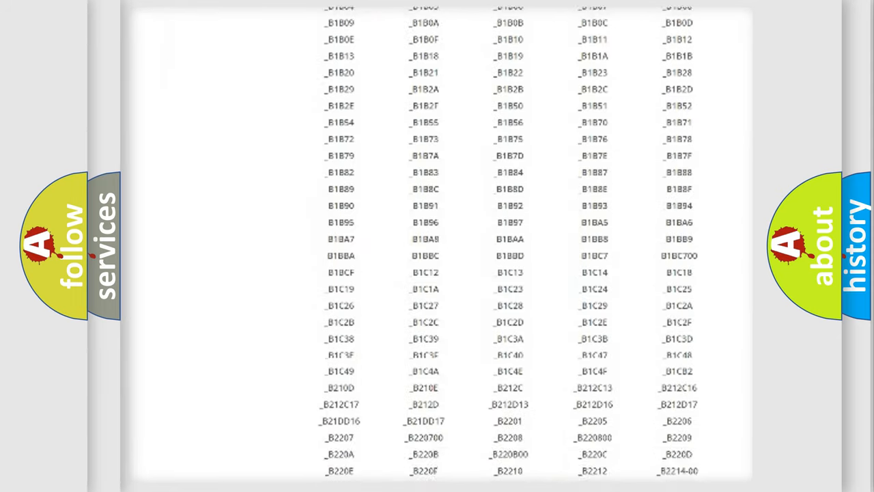
scroll("down", 3)
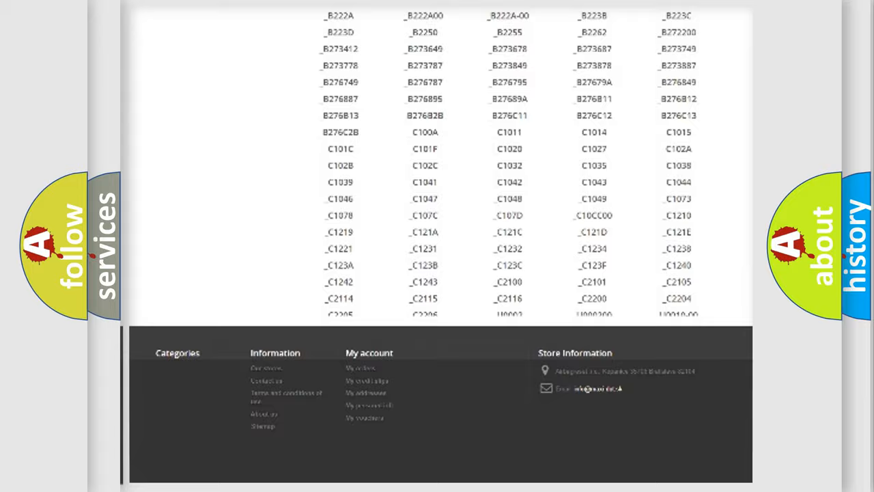
scroll("up", 3)
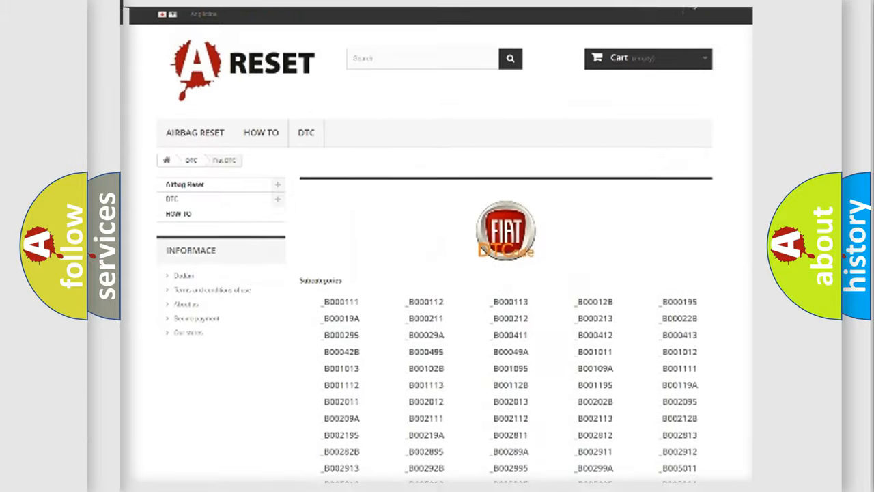